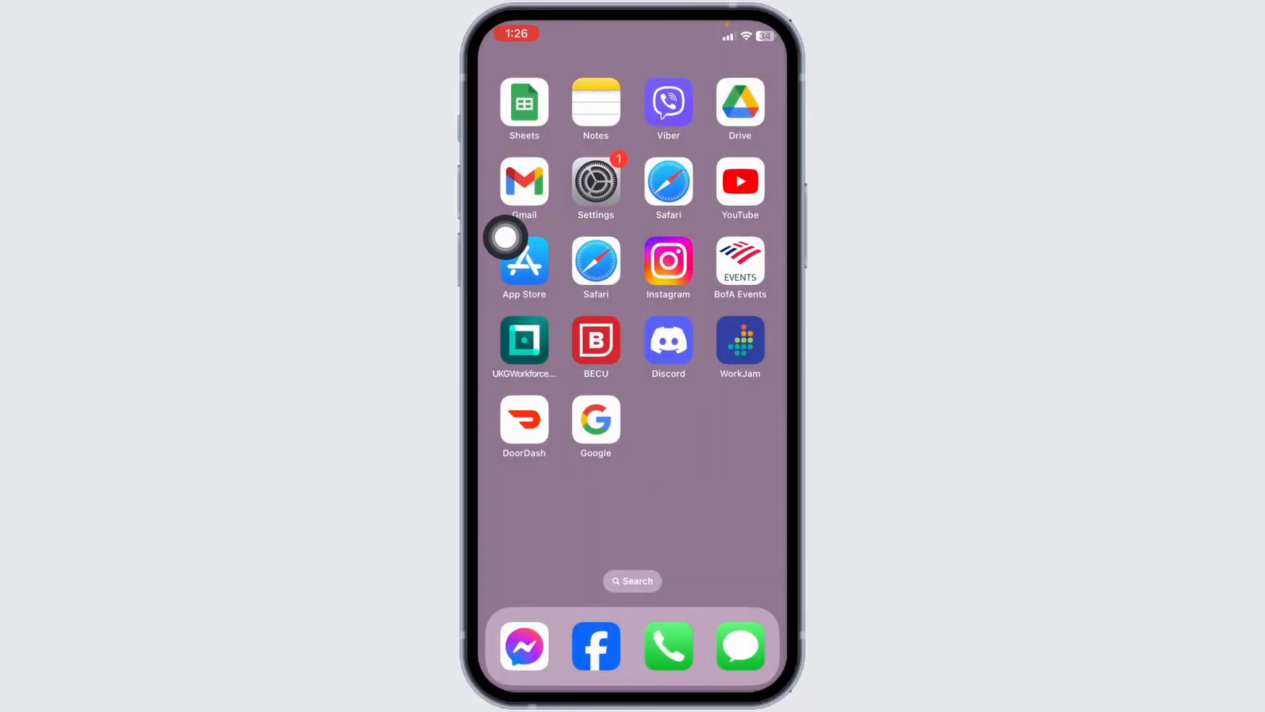
Go from the home screen into Settings > General > Date & Time
left_click(596, 180)
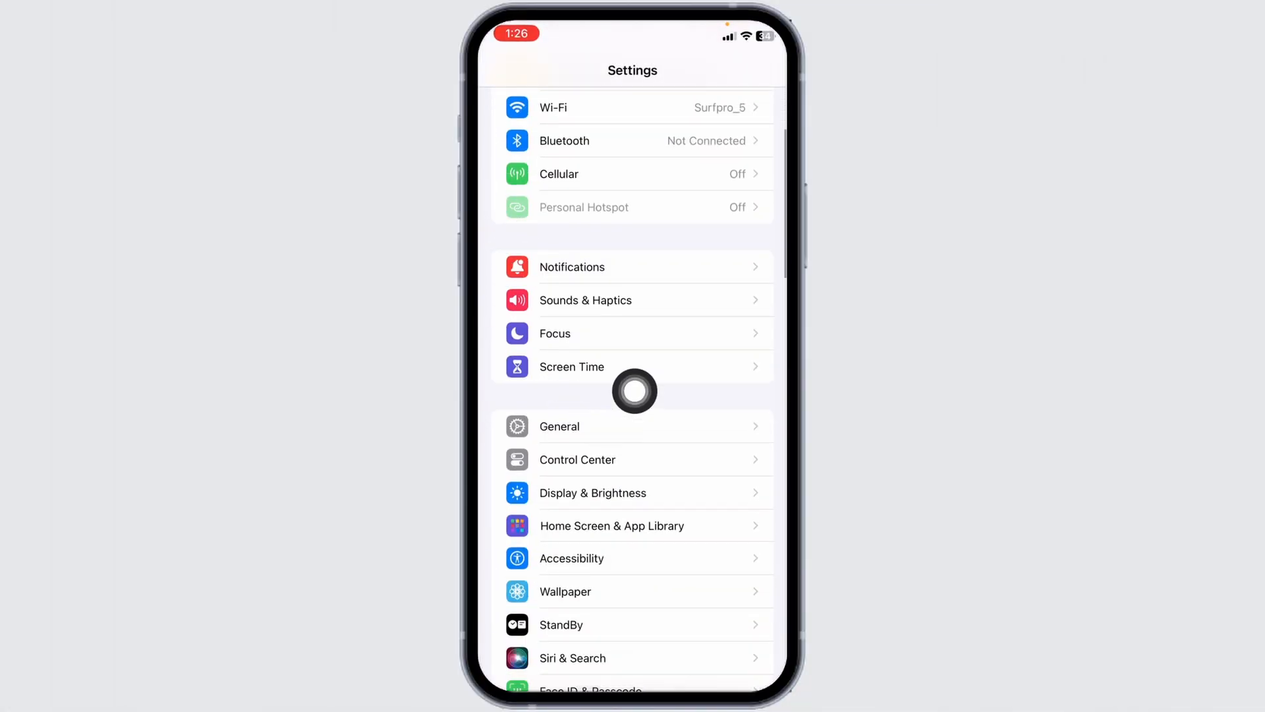
left_click(559, 426)
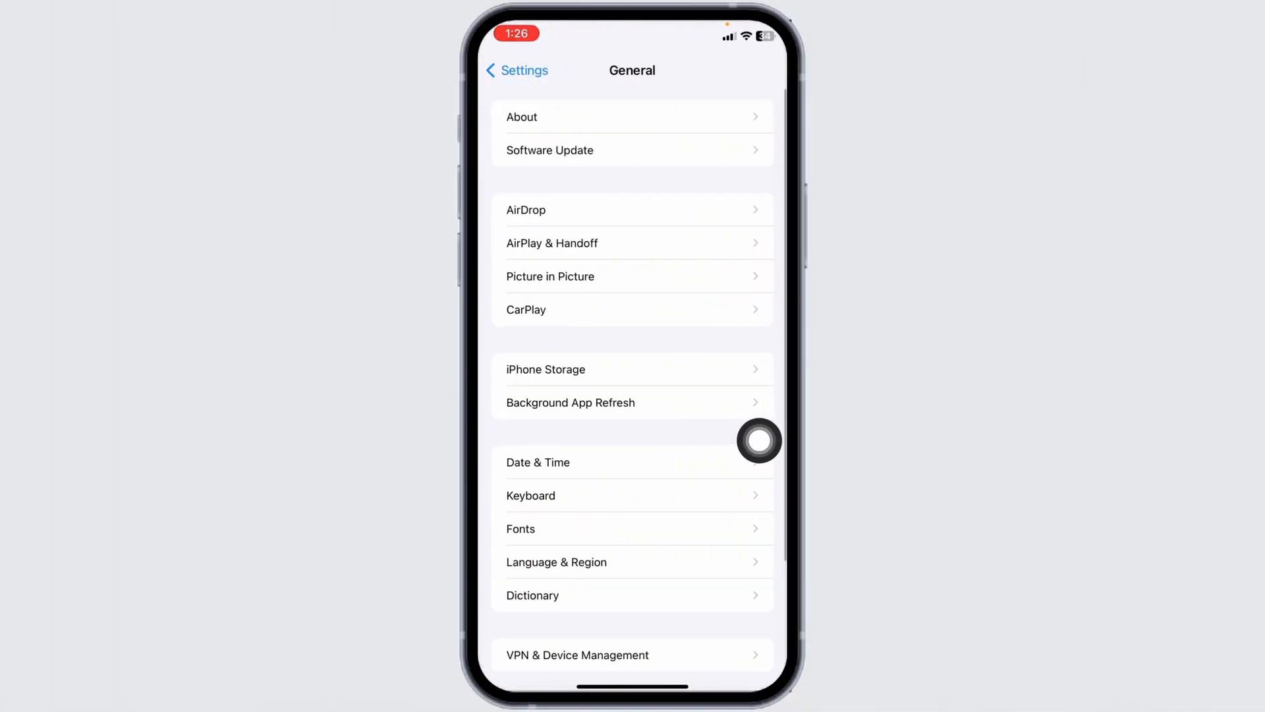
left_click(537, 461)
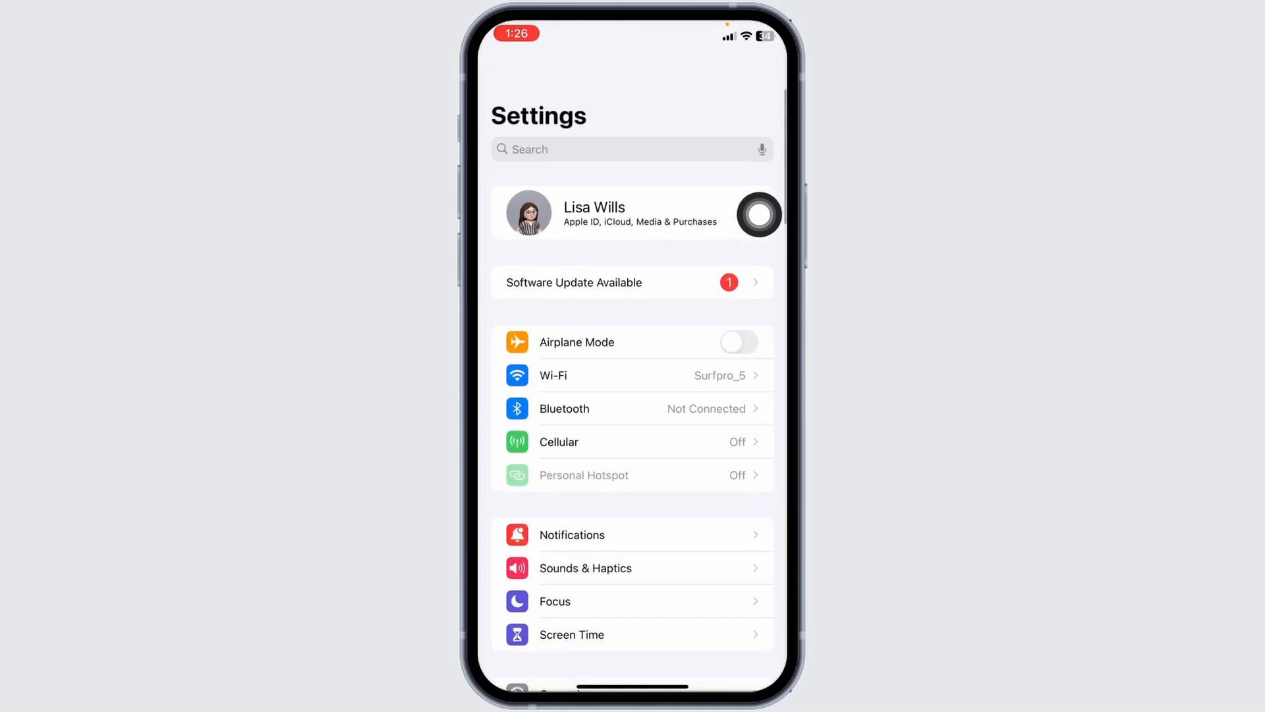
Switch Airplane Mode on and back off so Wi-Fi reconnects
scroll("down", 3)
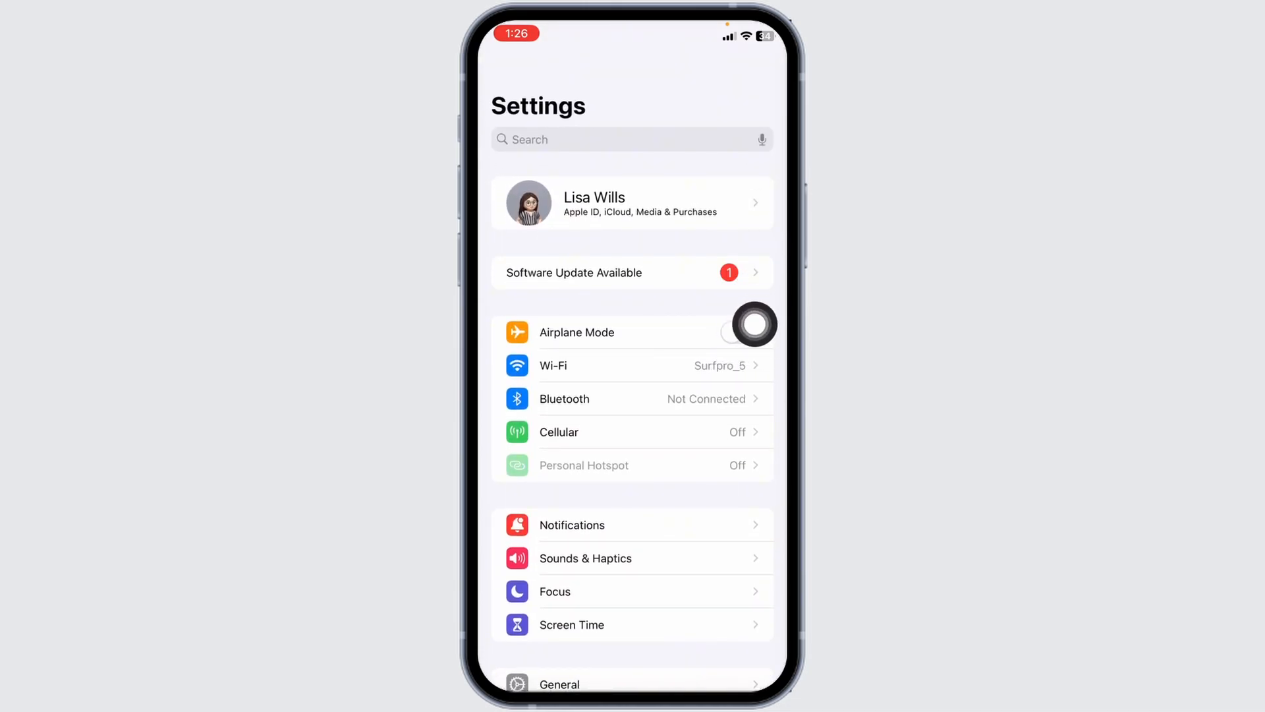
left_click(739, 332)
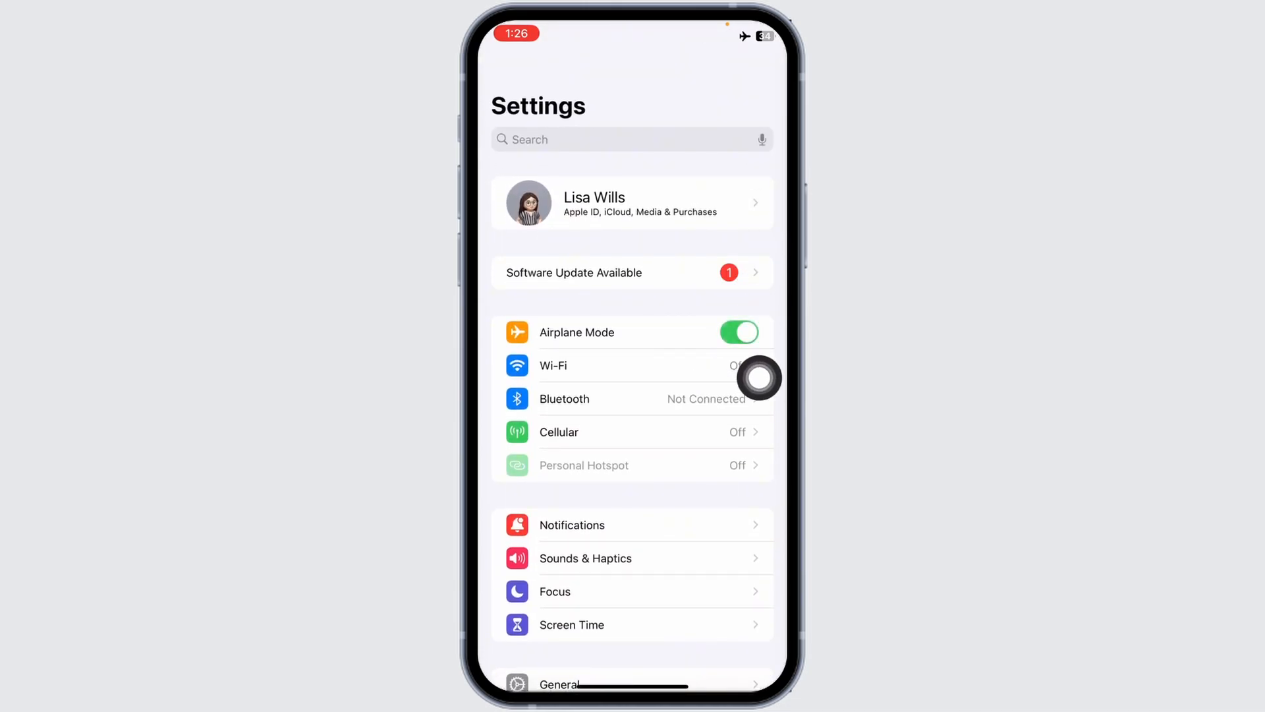
left_click(738, 332)
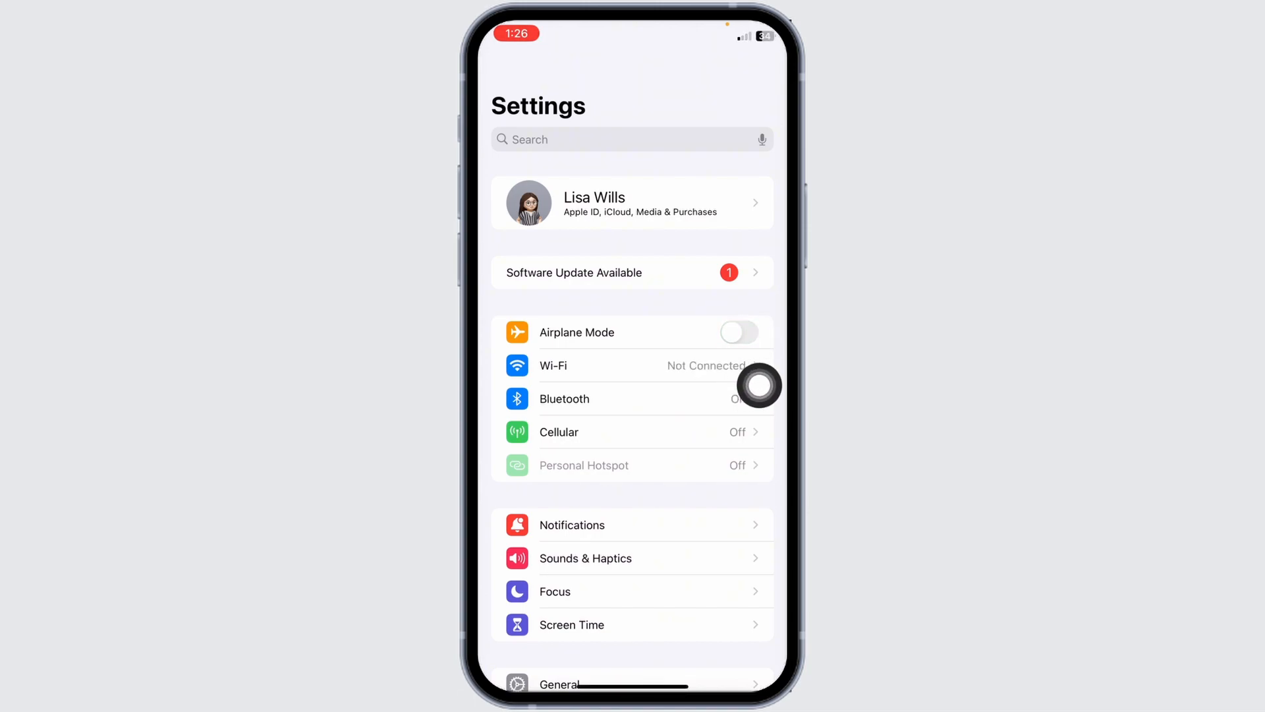
scroll("down", 3)
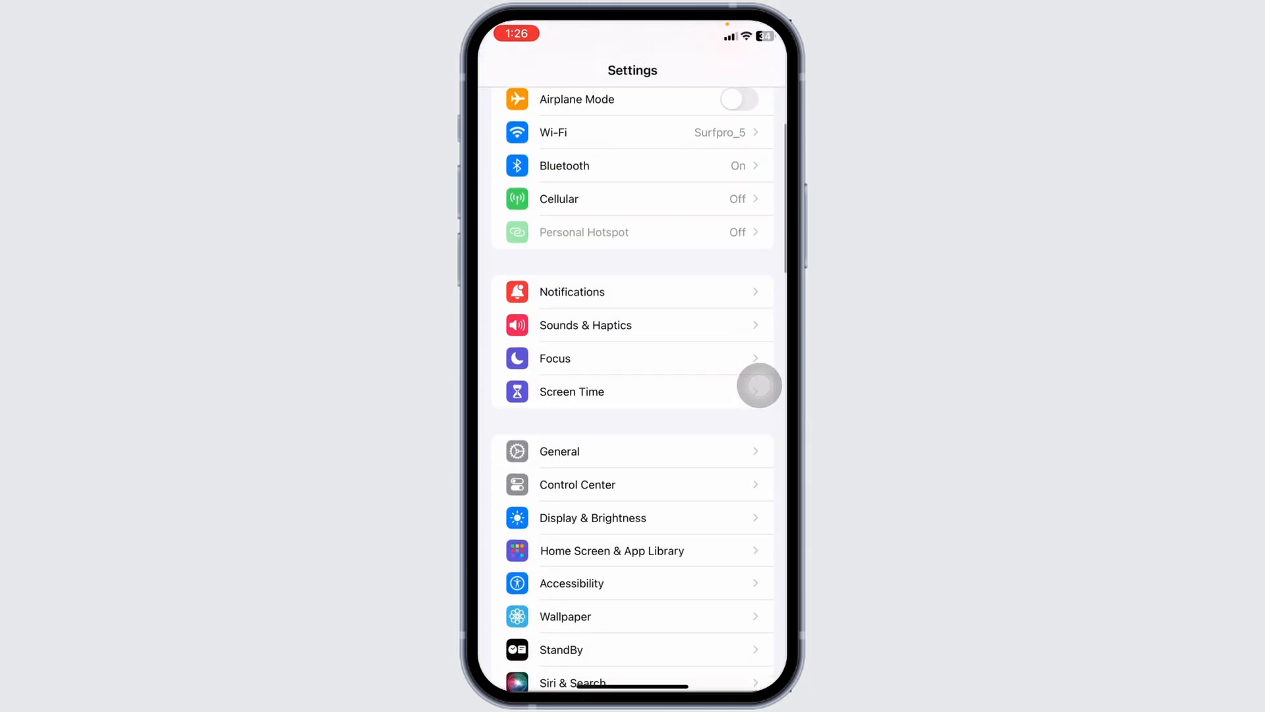
Check Software Update under General (iOS 17.2.1 blocked by storage), then return to the main list
left_click(559, 451)
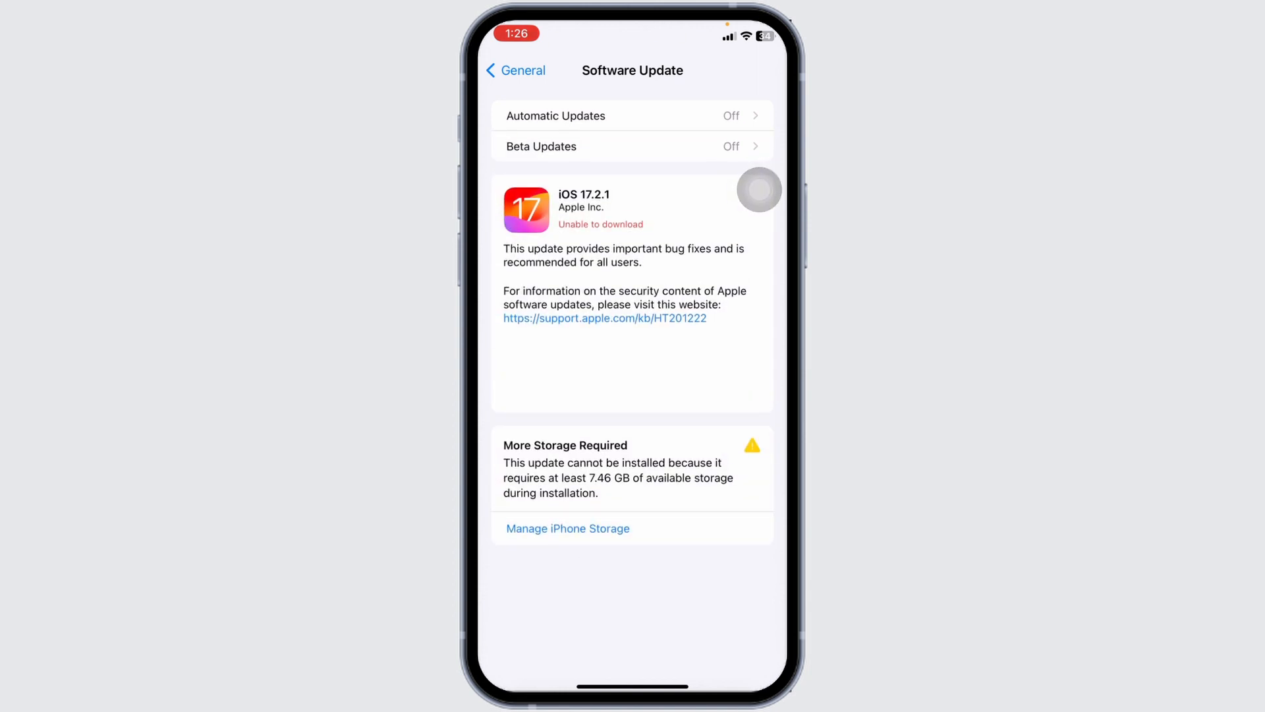
left_click(515, 70)
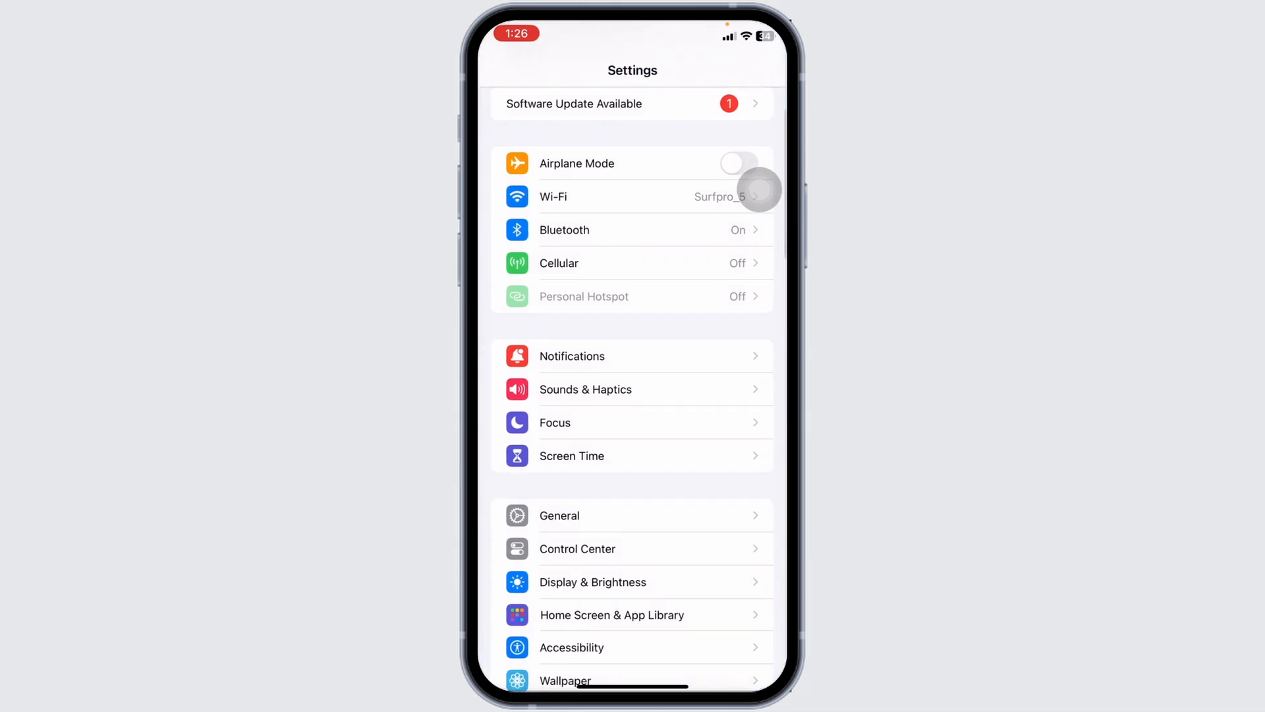
Confirm Safari's Extensions page lists none installed and return to Safari's settings
scroll("down", 3)
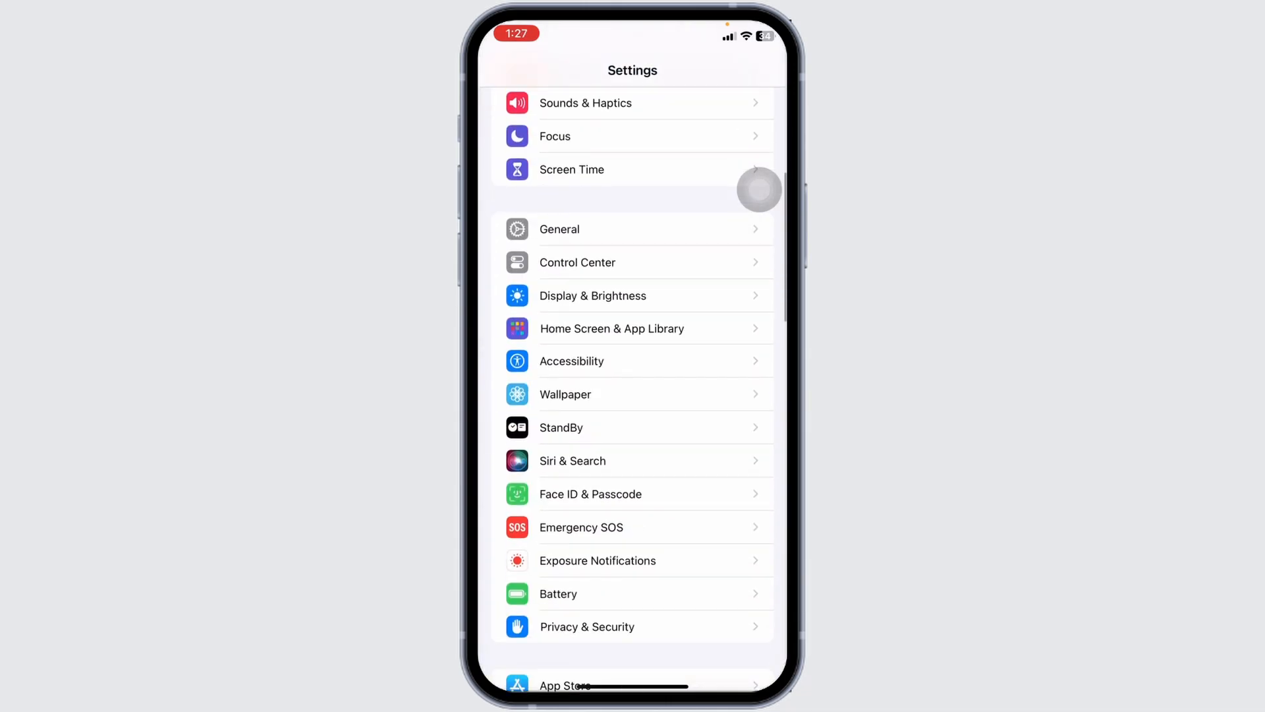
scroll("down", 3)
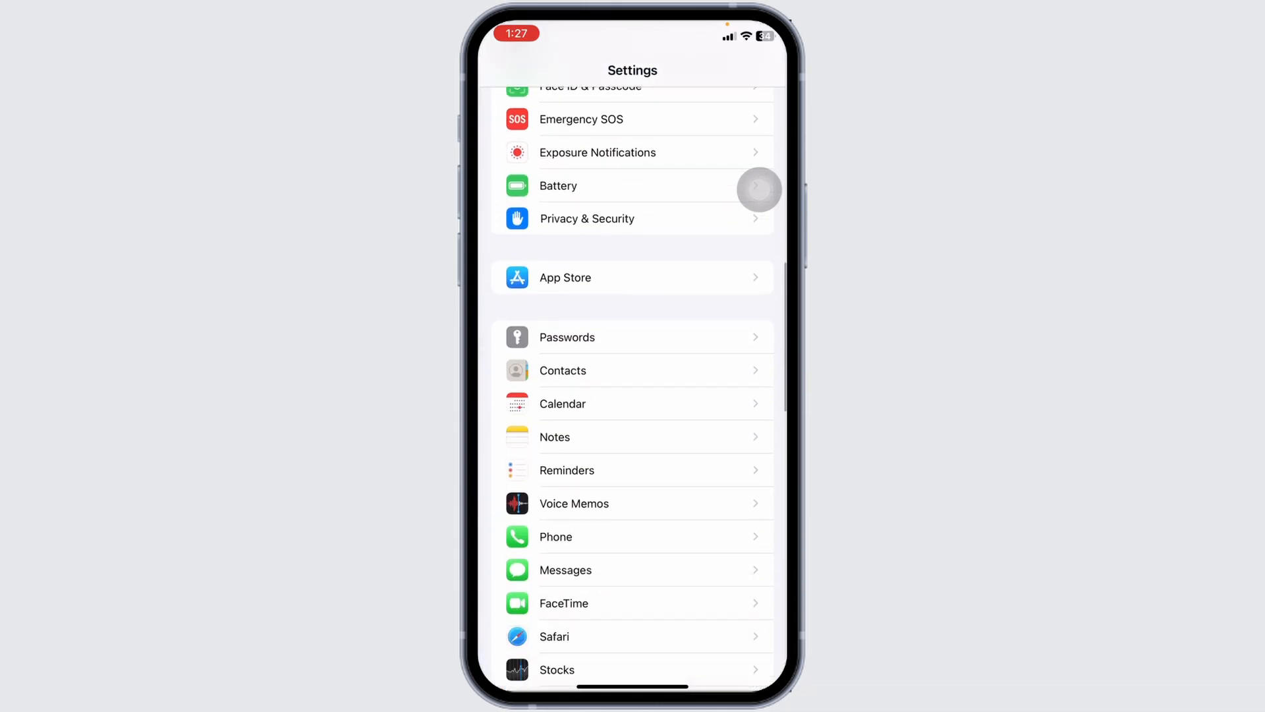
left_click(554, 635)
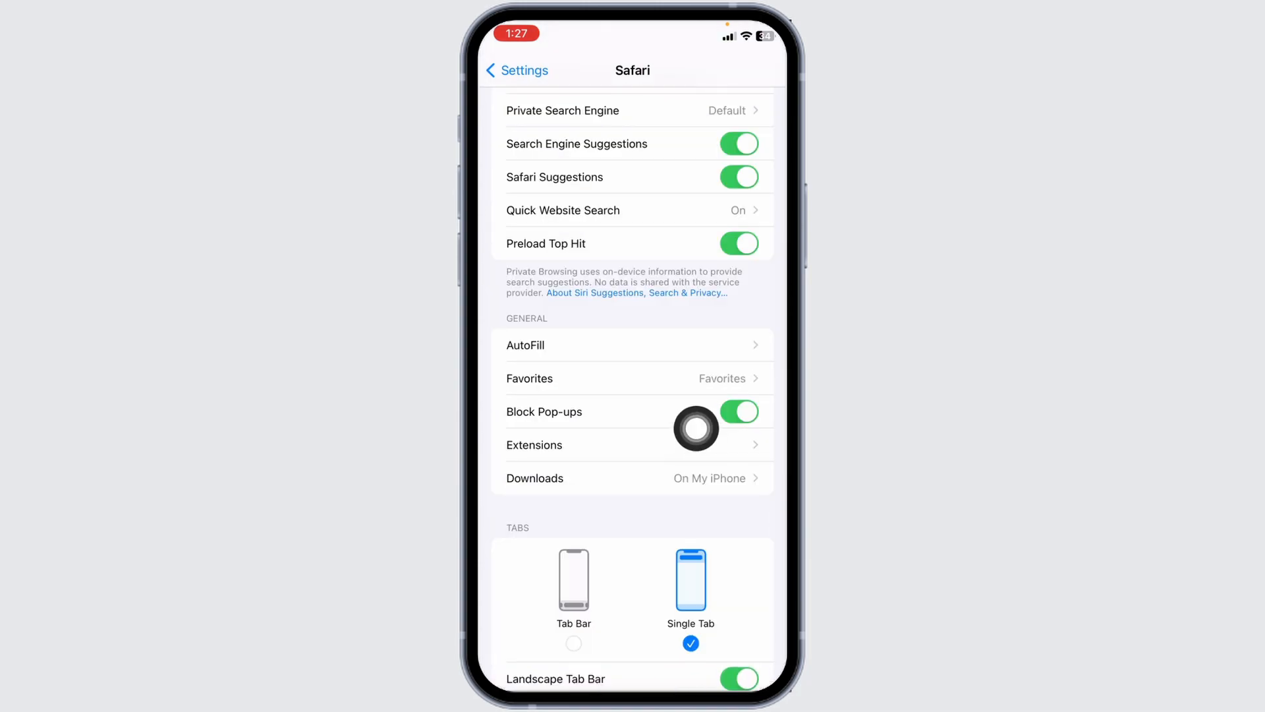
left_click(533, 444)
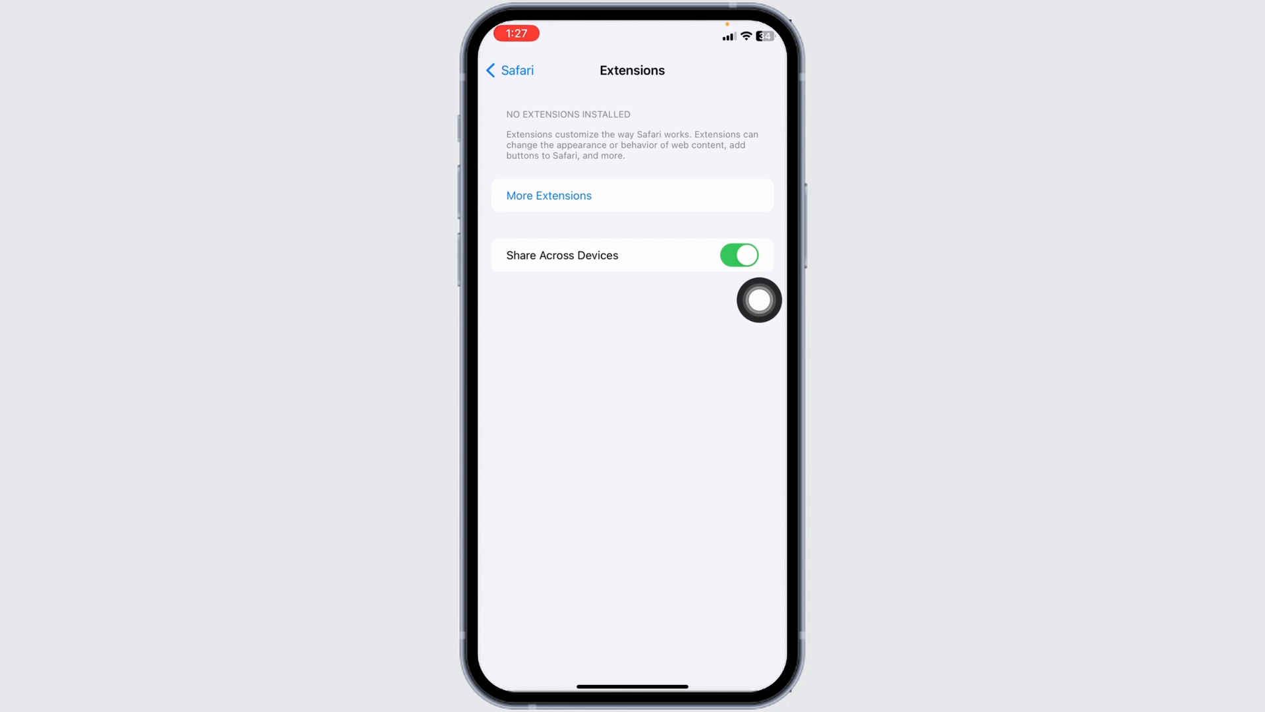
left_click(508, 70)
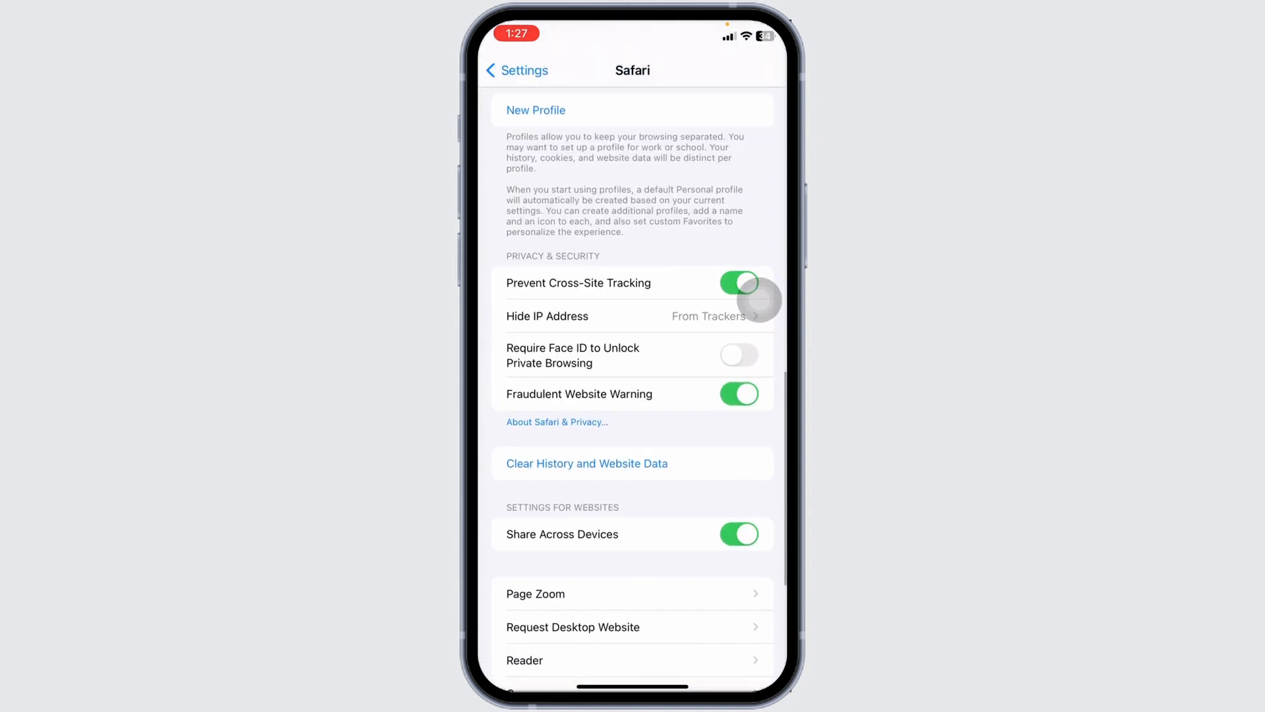
Clear all Safari history and website data with Close All Tabs turned on
scroll("down", 3)
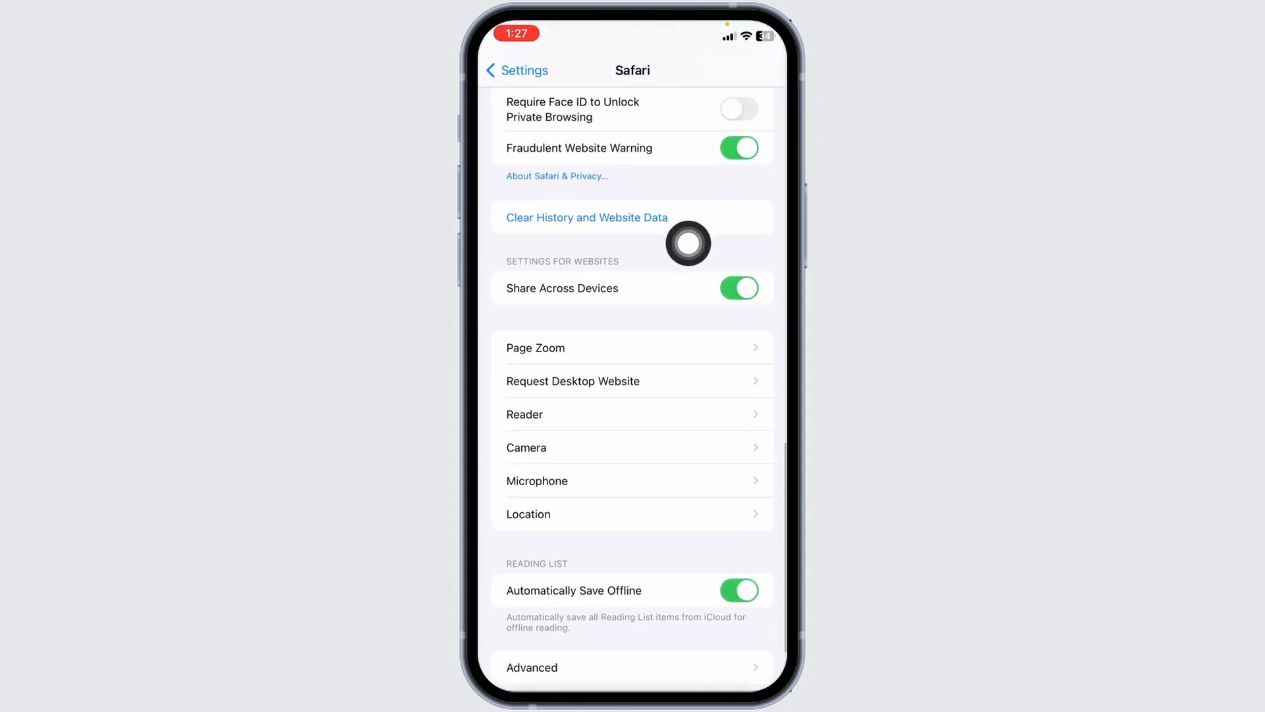
left_click(586, 218)
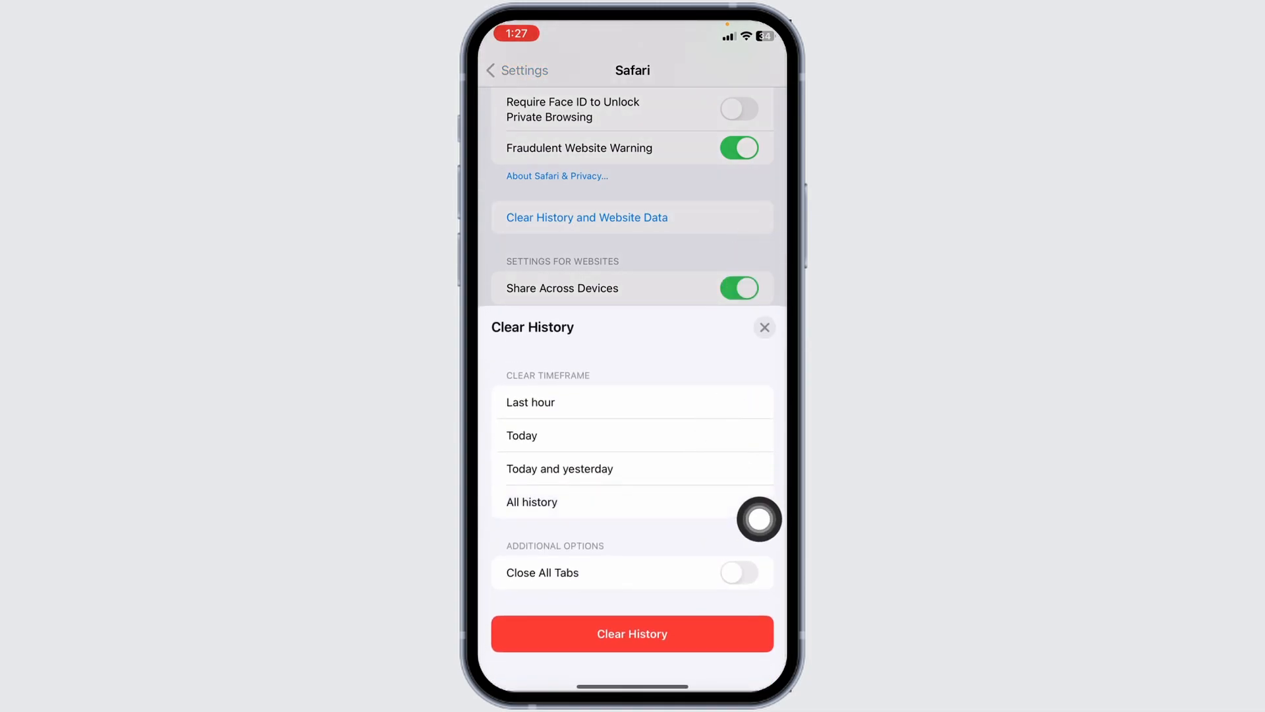
left_click(738, 572)
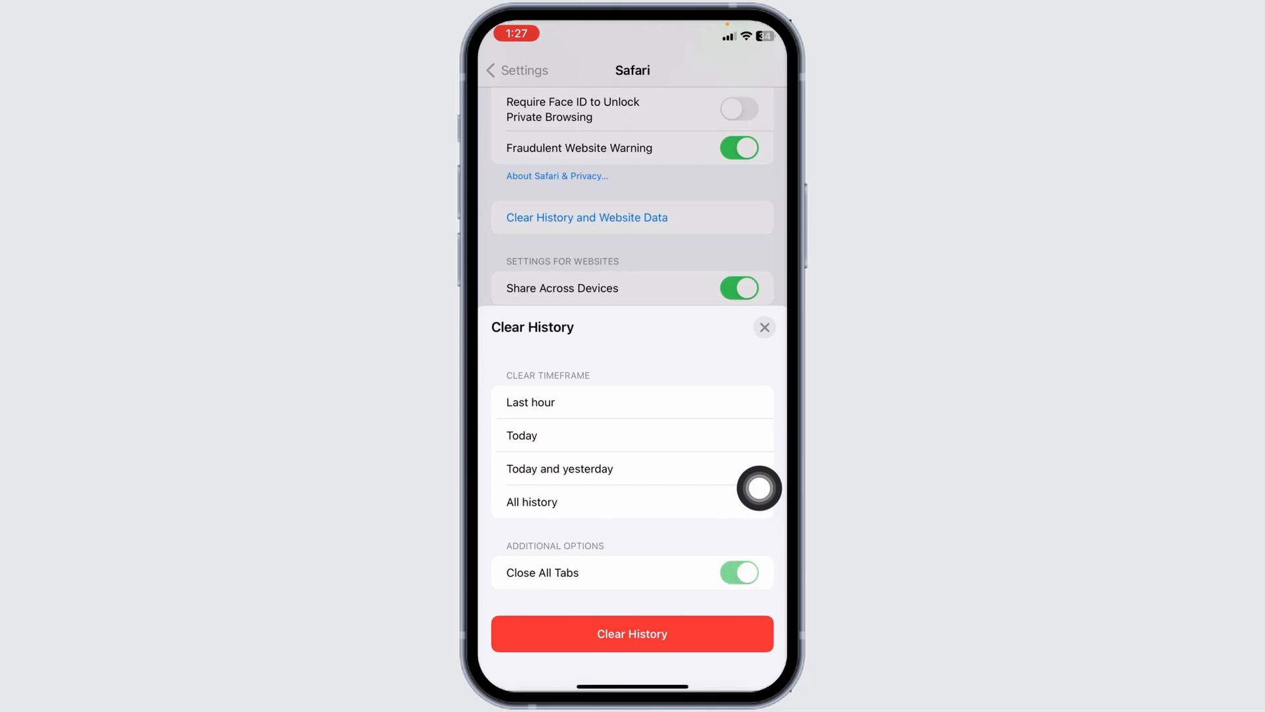
left_click(764, 326)
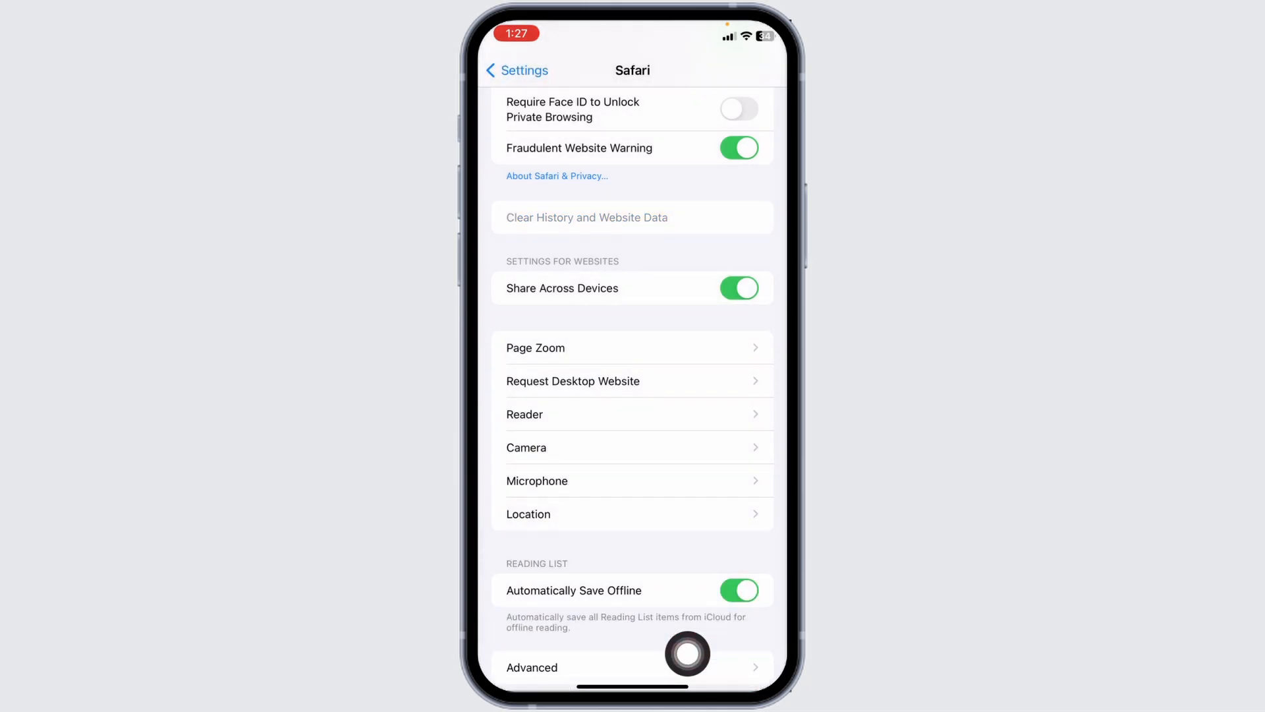